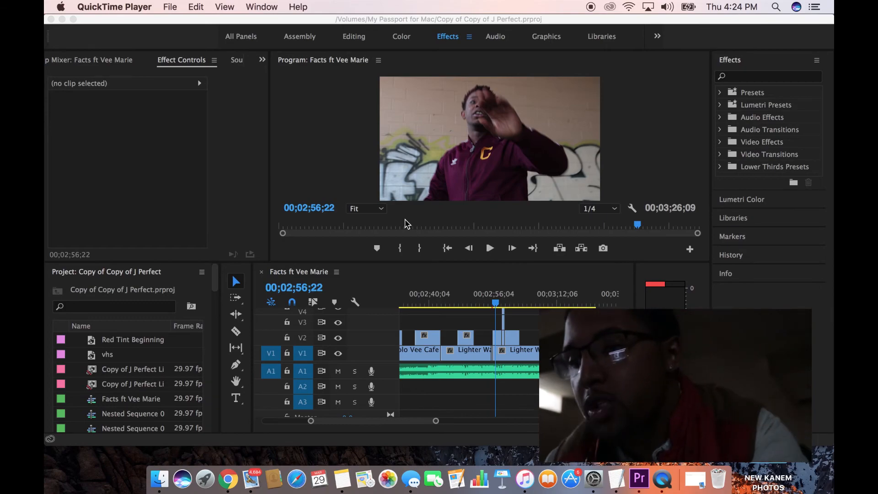
pyautogui.moveTo(443, 286)
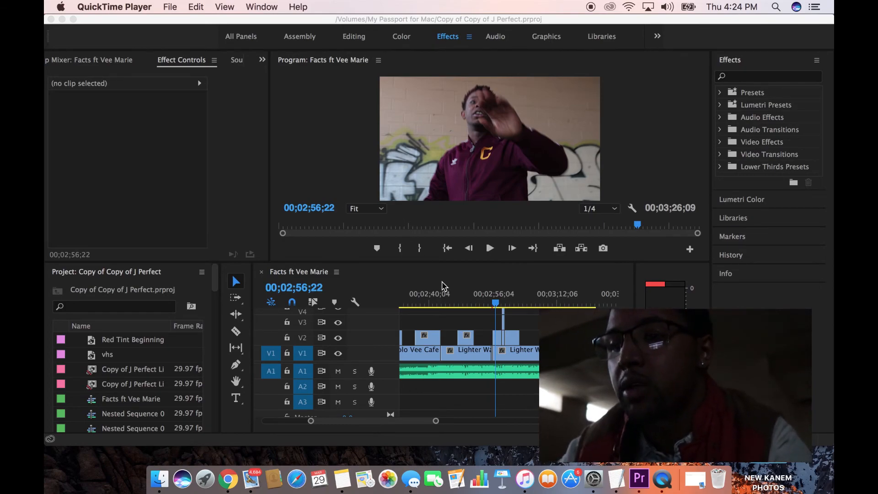
# Step: Preview the finished flash transition in the YouTube example, then switch back to the Premiere Pro tutorial project
pyautogui.click(488, 247)
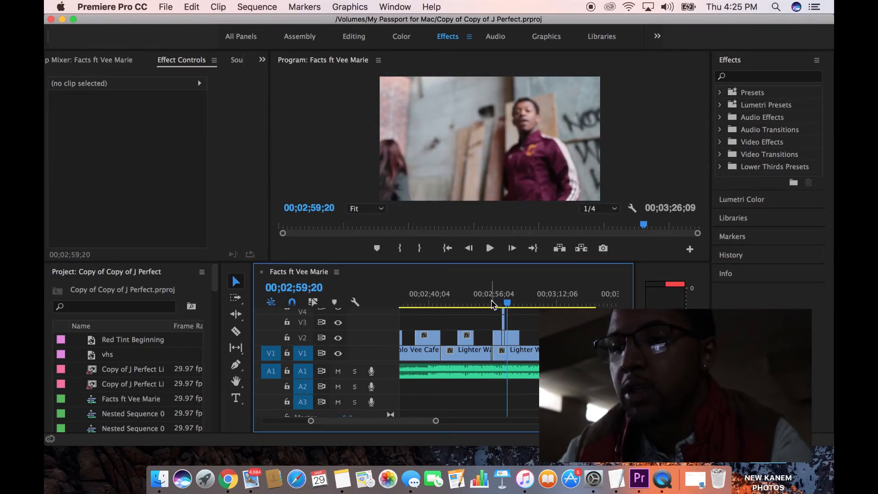
pyautogui.click(489, 248)
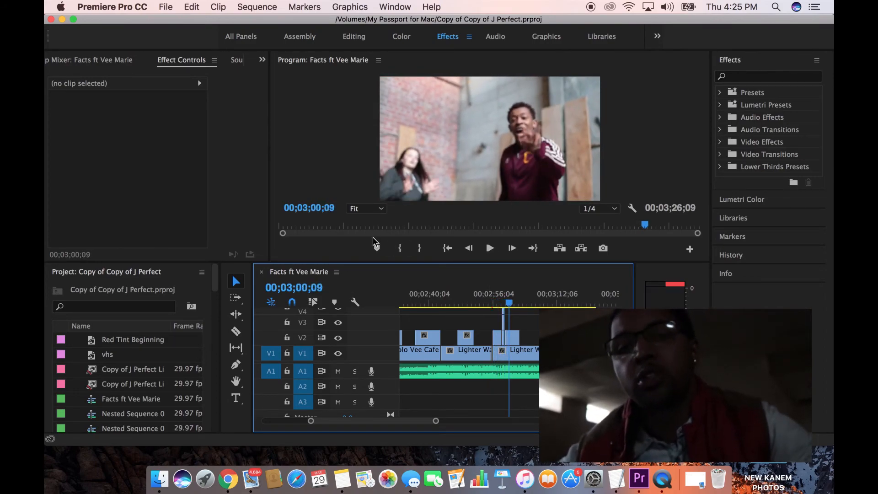
pyautogui.click(166, 6)
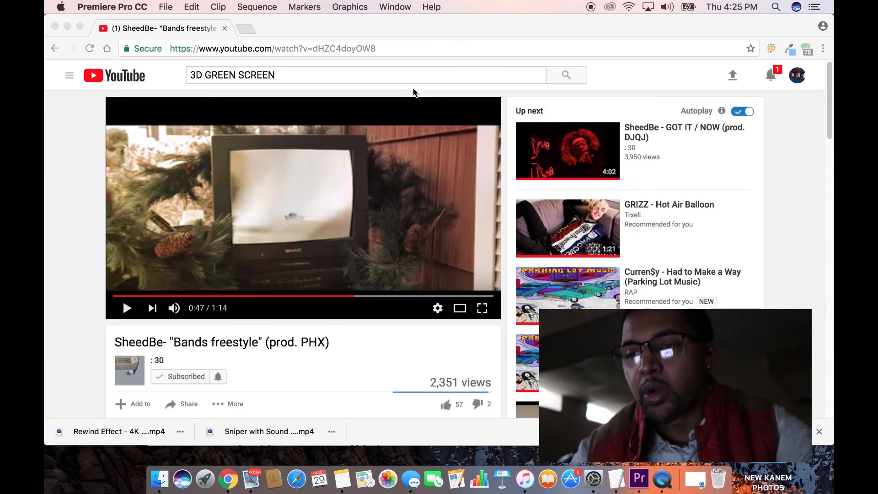
pyautogui.click(637, 480)
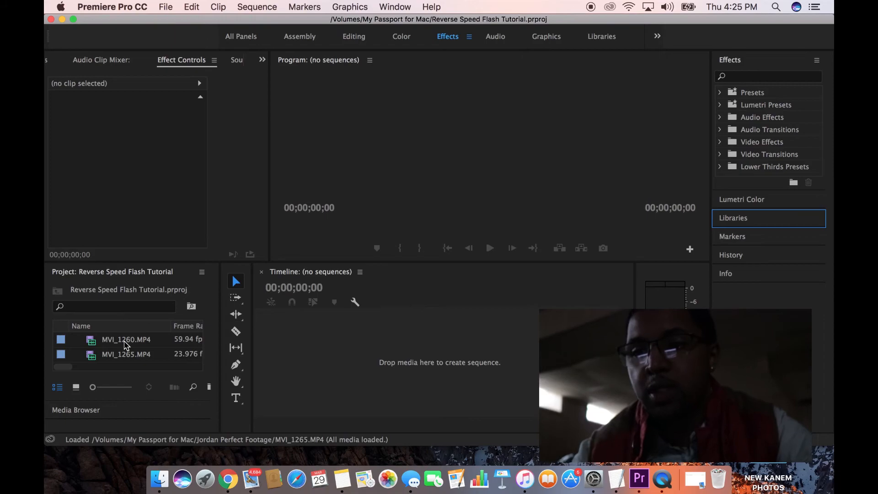
# Step: Preview MVI_1265 in the Source monitor and mark the starting moment of the section to use
pyautogui.doubleClick(126, 340)
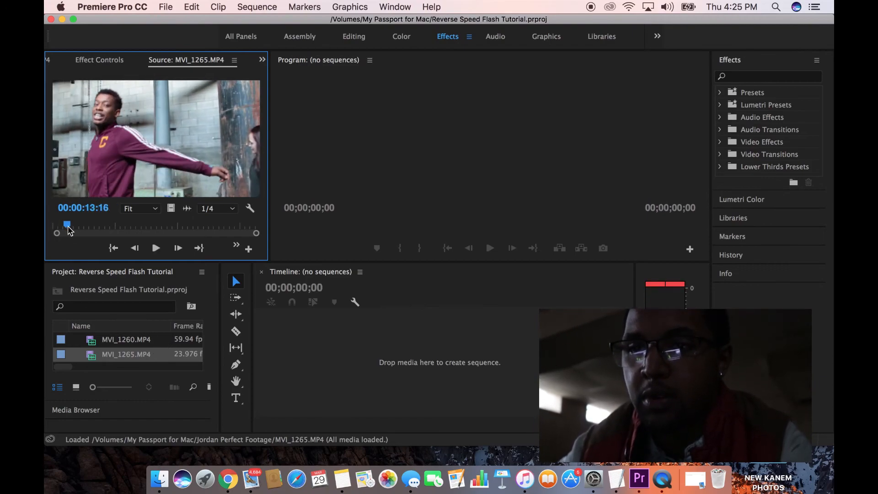
pyautogui.click(155, 248)
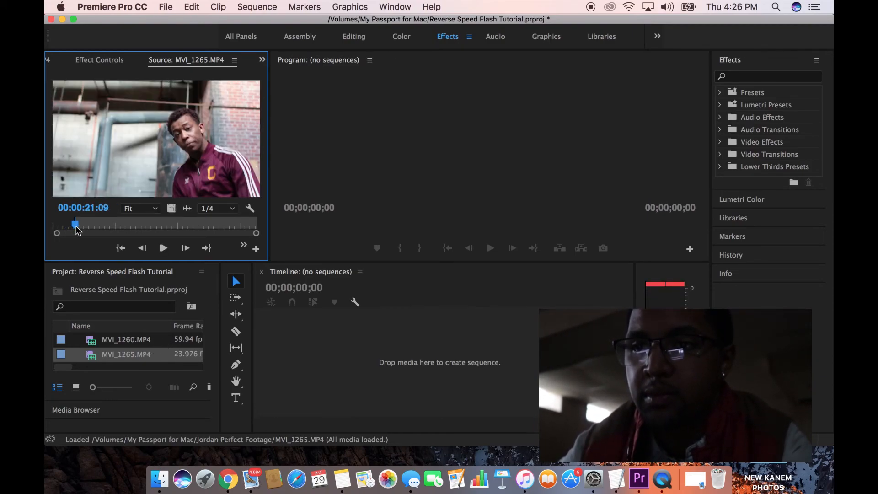
pyautogui.click(163, 248)
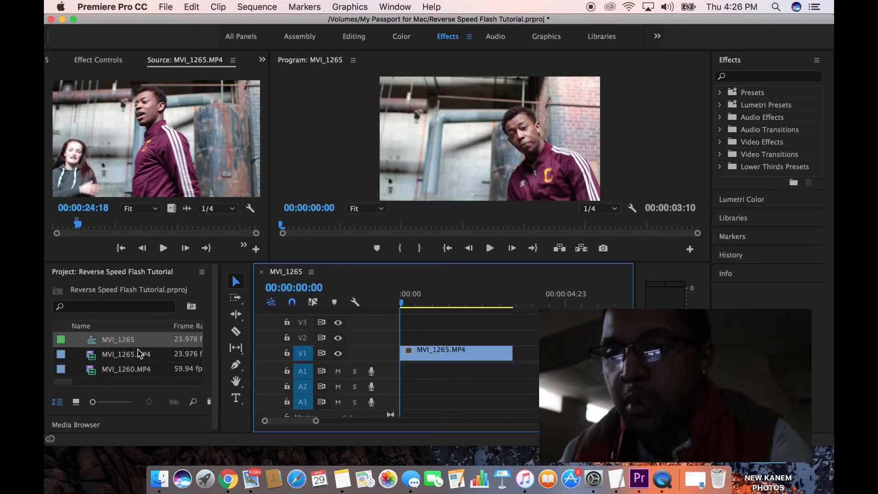
# Step: Preview MVI_1260 and insert it after MVI_1265, with a short copy of MVI_1265's end on V2
pyautogui.doubleClick(126, 369)
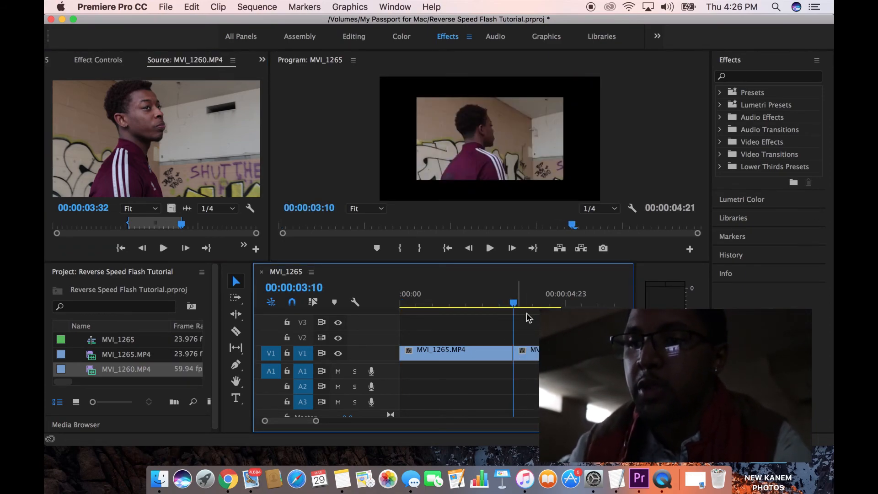
pyautogui.rightClick(453, 349)
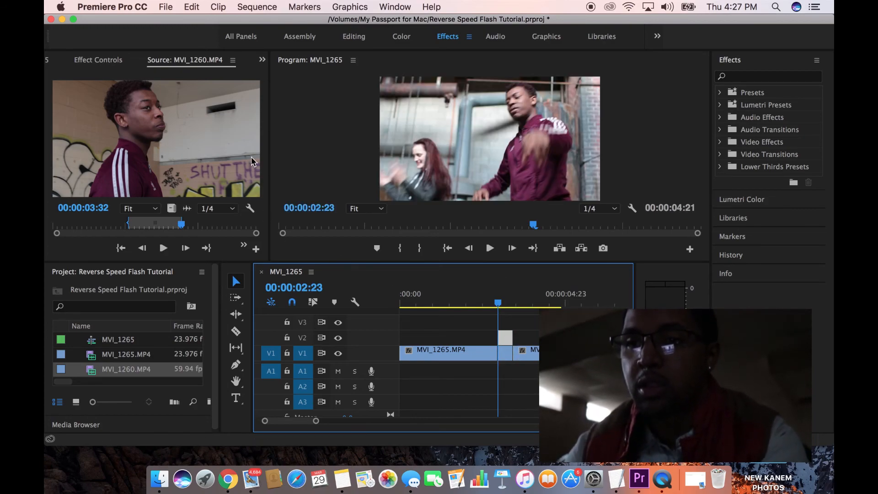
# Step: Set the short V2 copy to 500% reversed speed with Optical Flow interpolation and search for Brightness effects
pyautogui.click(98, 60)
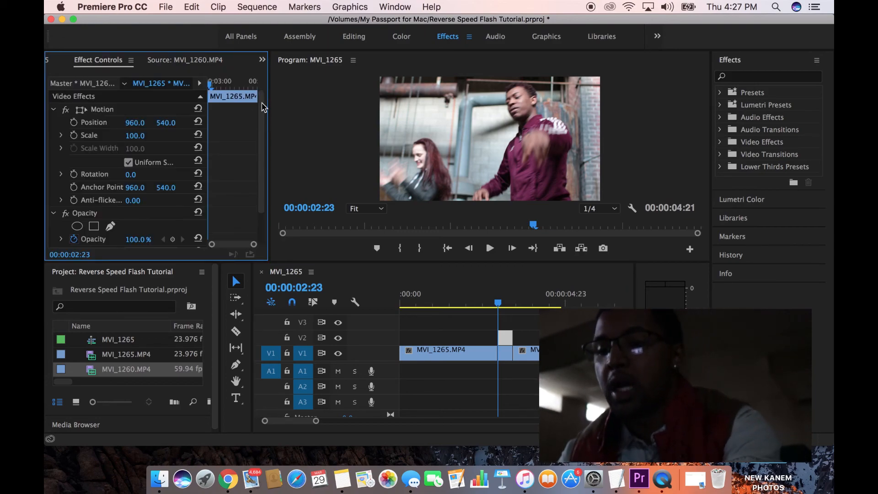
pyautogui.scroll(-3)
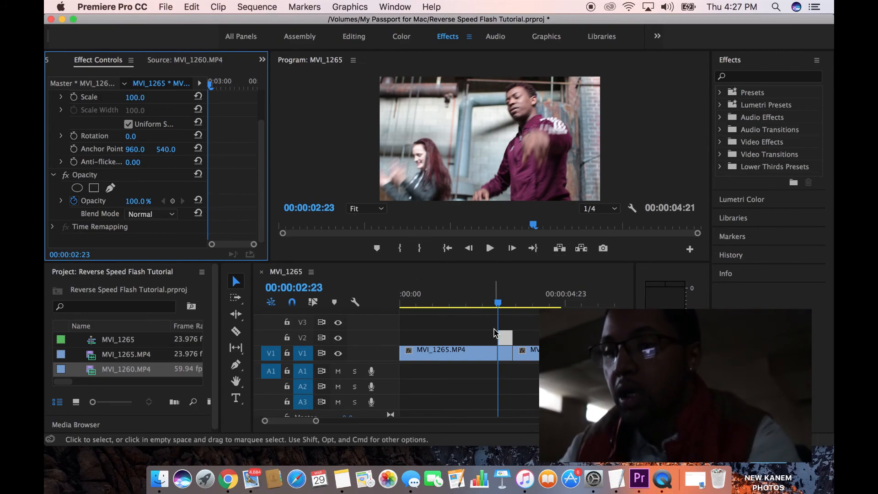
pyautogui.rightClick(459, 350)
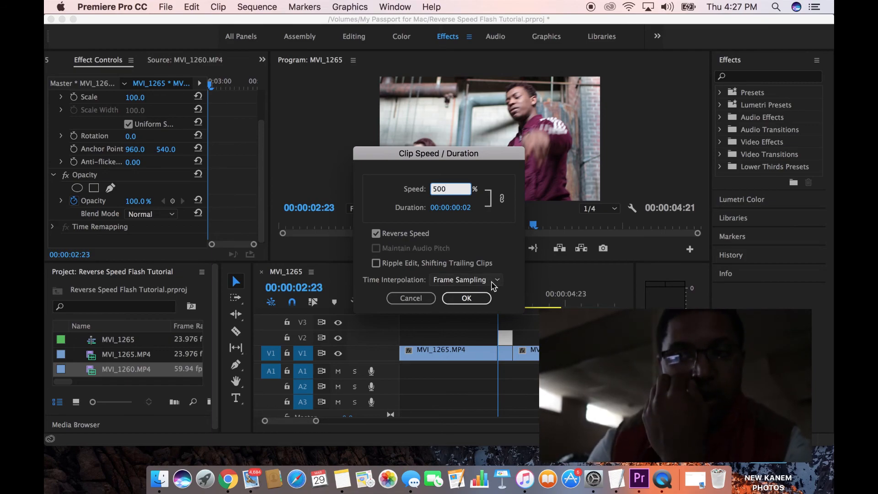
pyautogui.click(465, 279)
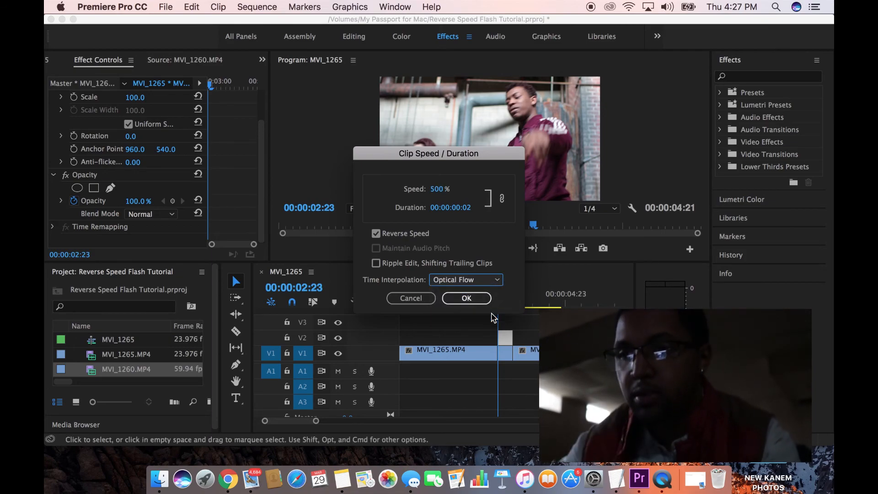
pyautogui.click(466, 297)
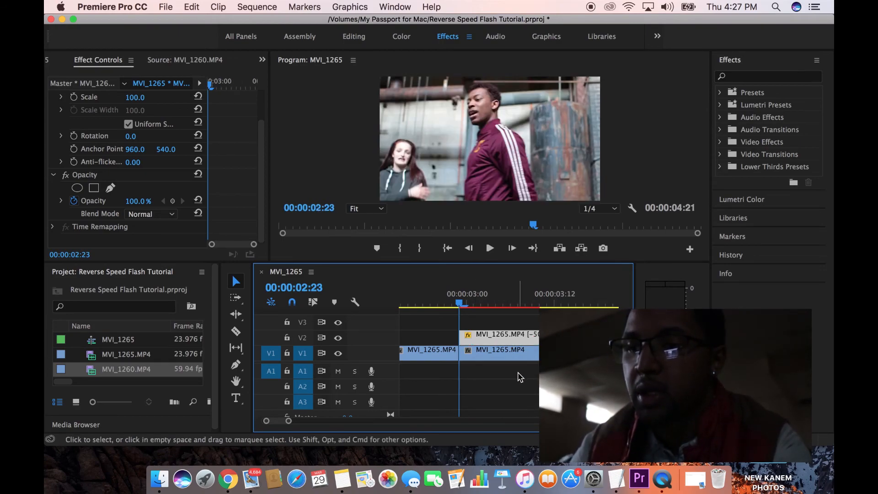
pyautogui.write('brightn')
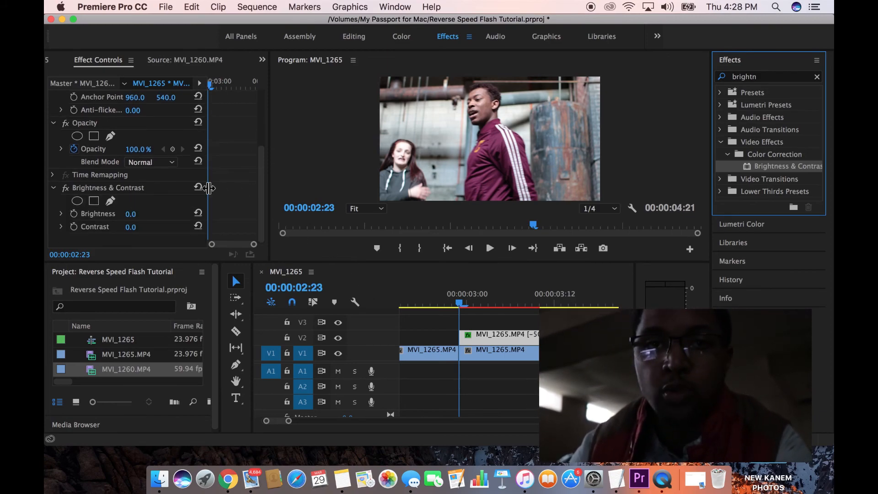
pyautogui.moveTo(73, 213)
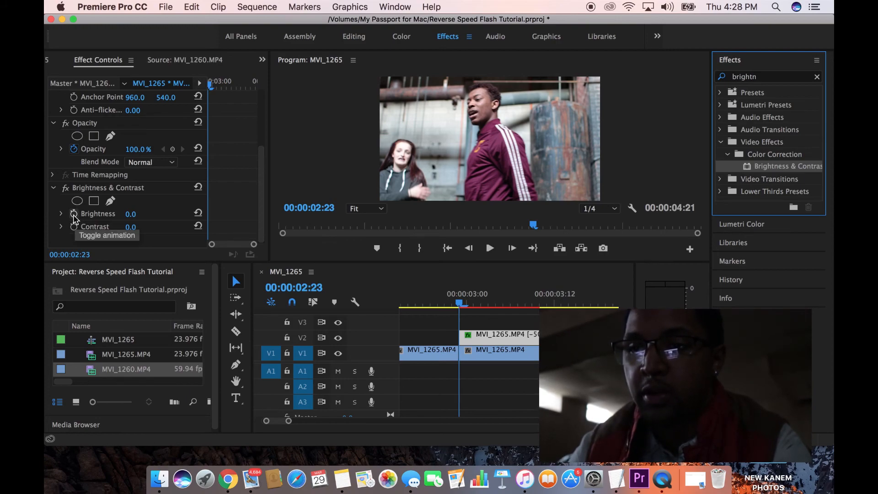
# Step: Enable Brightness keyframing on the reversed copy so it can rise to 100
pyautogui.click(73, 213)
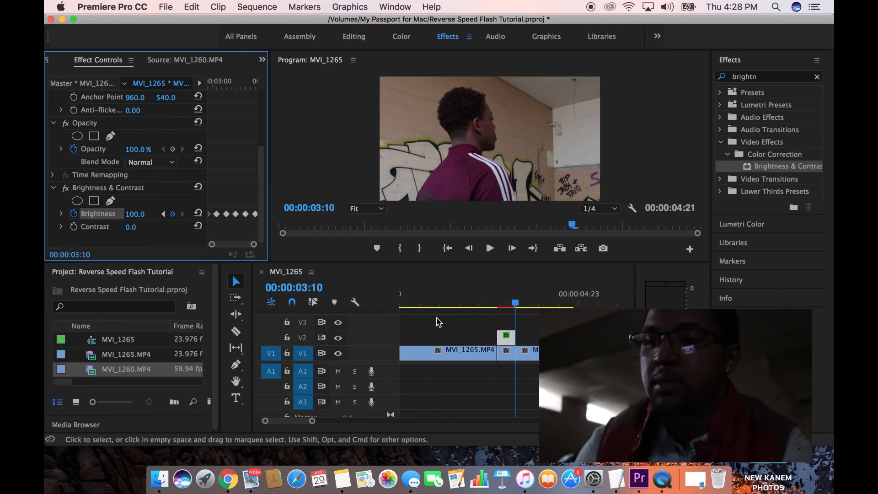
pyautogui.click(450, 303)
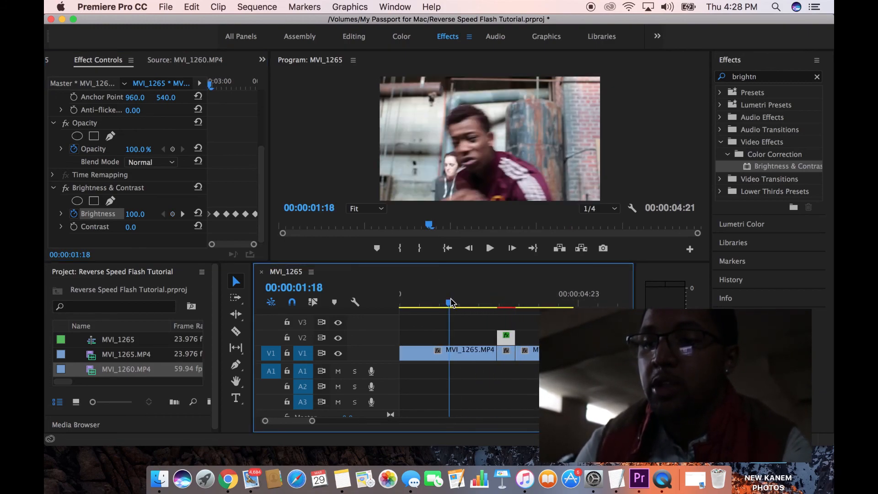
pyautogui.click(489, 248)
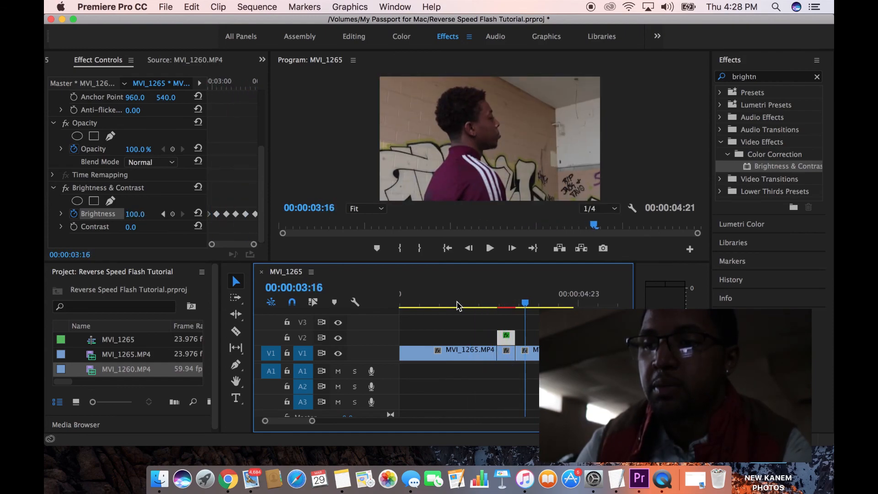
pyautogui.click(475, 306)
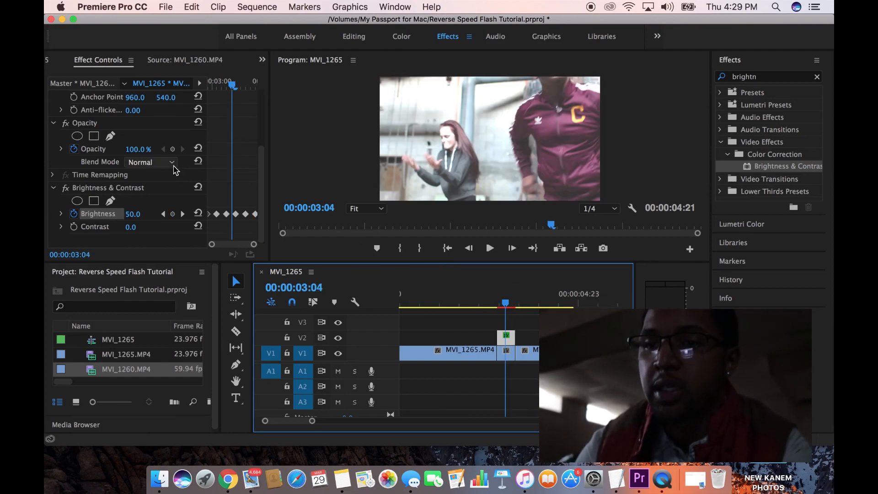
# Step: Try Multiply at 65% opacity on the reversed copy, then settle on the Lighter Color blend mode
pyautogui.click(151, 162)
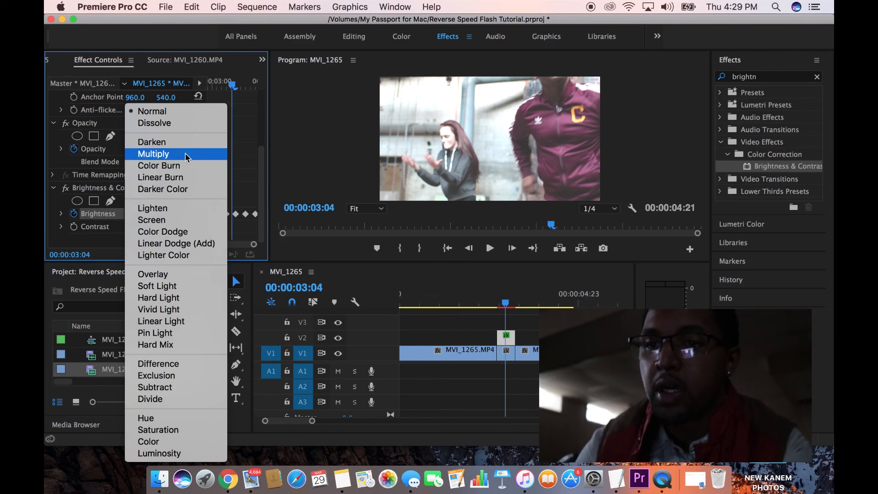
pyautogui.click(152, 154)
pyautogui.write('65')
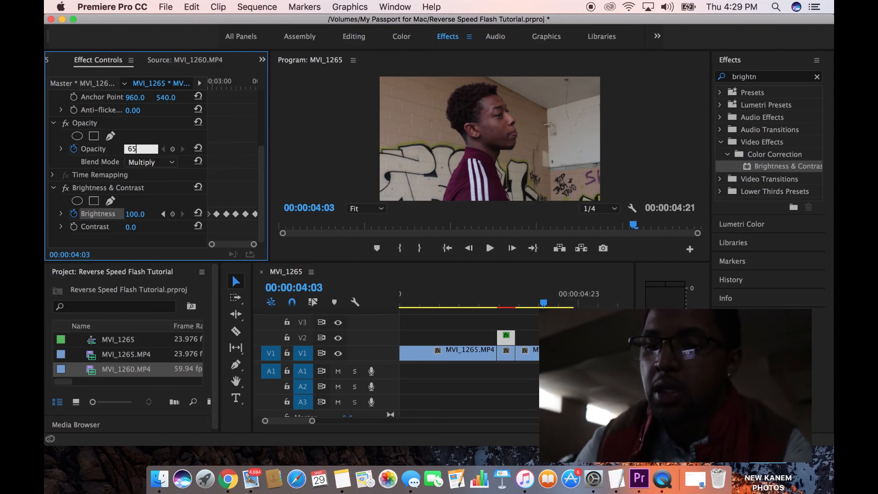
pyautogui.press('Return')
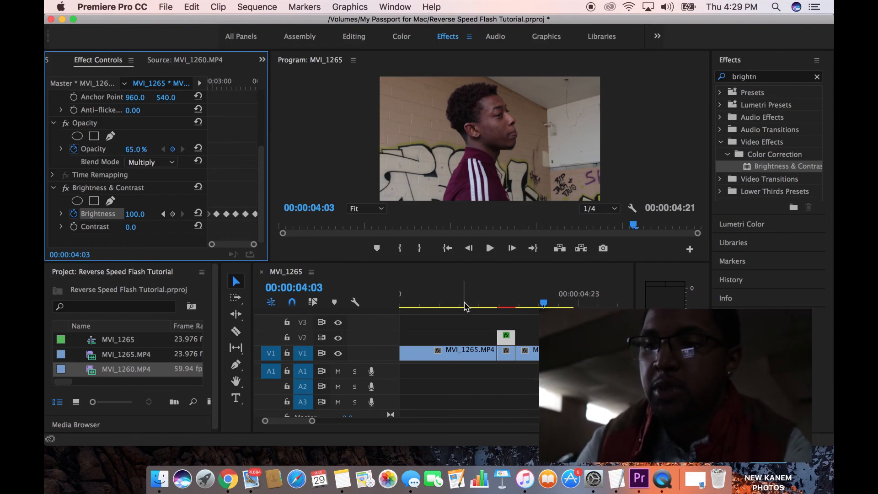
pyautogui.click(490, 248)
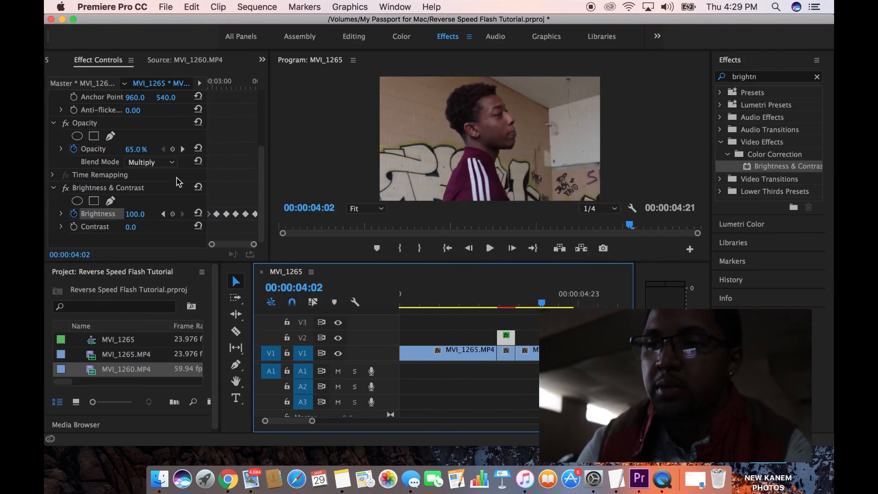
pyautogui.click(148, 162)
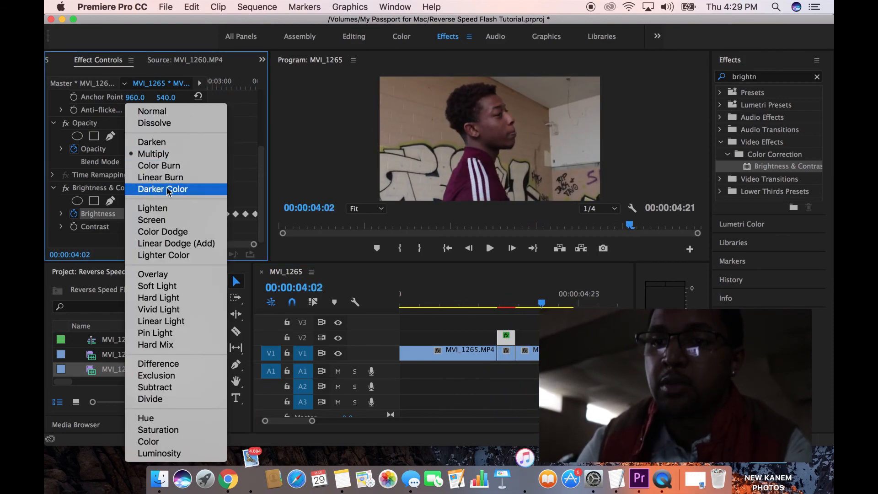
pyautogui.moveTo(156, 285)
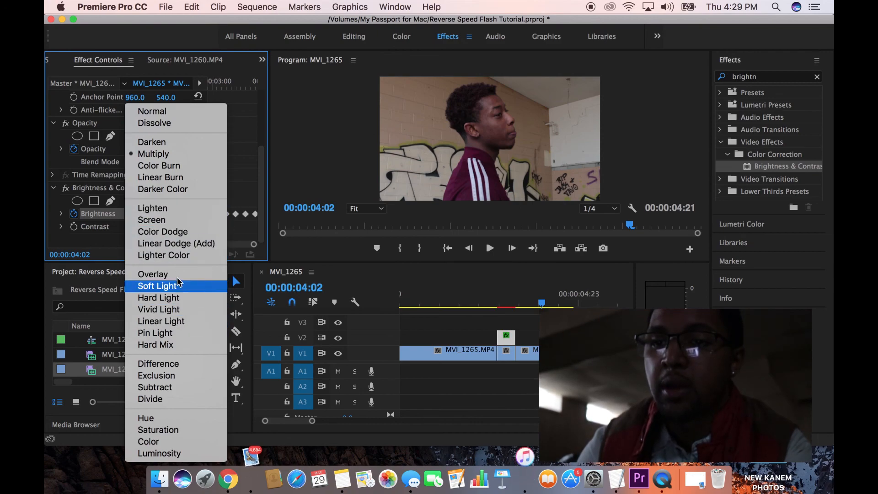
pyautogui.click(163, 255)
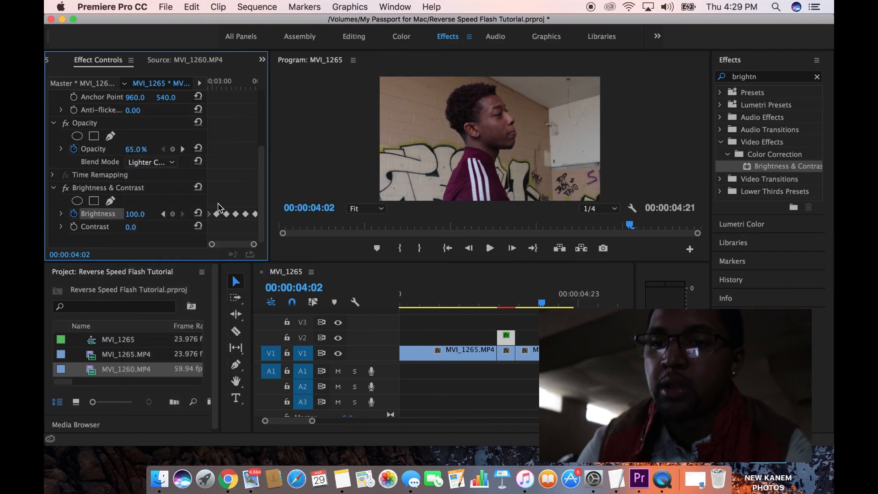